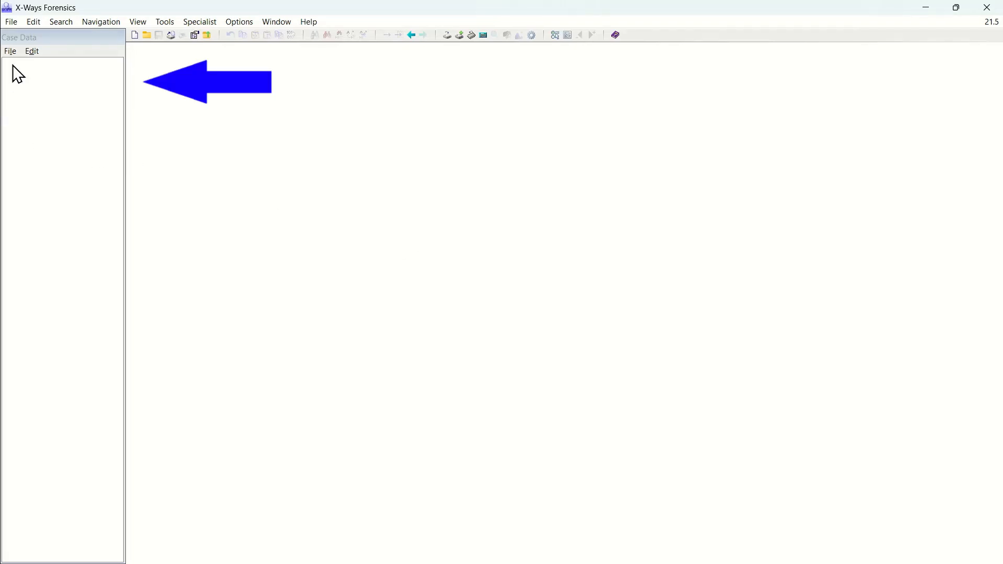
Open the Case Data File menu to show the new-case options
{"action": "left_click", "coordinate": [10, 56]}
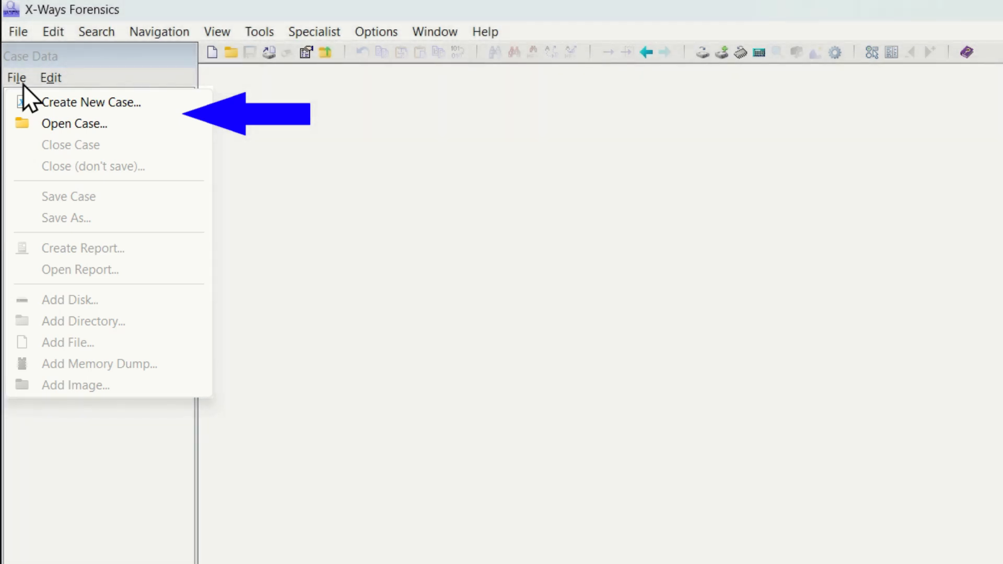
Create a new case titled 'X-Ways Case' with description 'Investigation'
{"action": "left_click", "coordinate": [92, 102]}
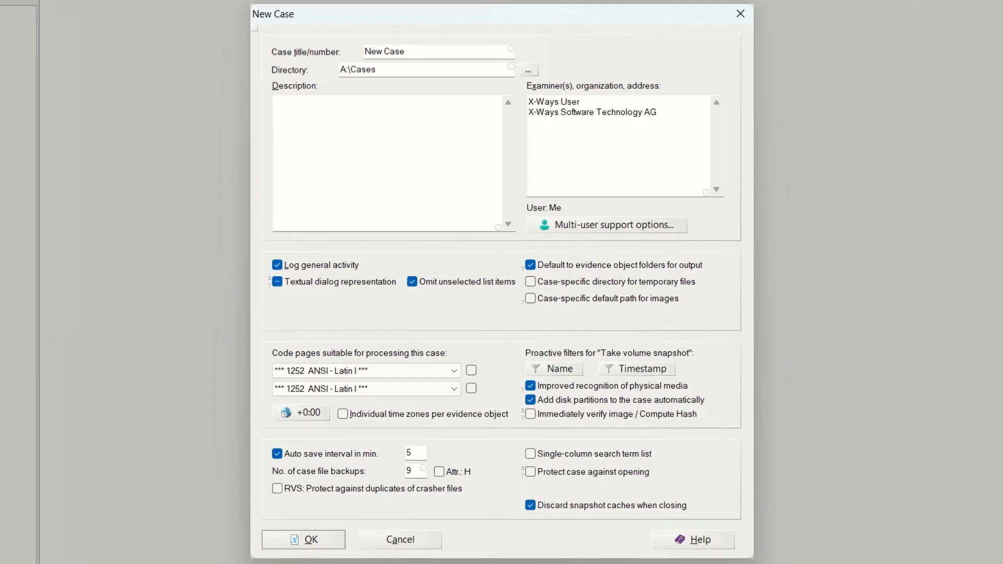
{"action": "type", "text": "X-Ways"}
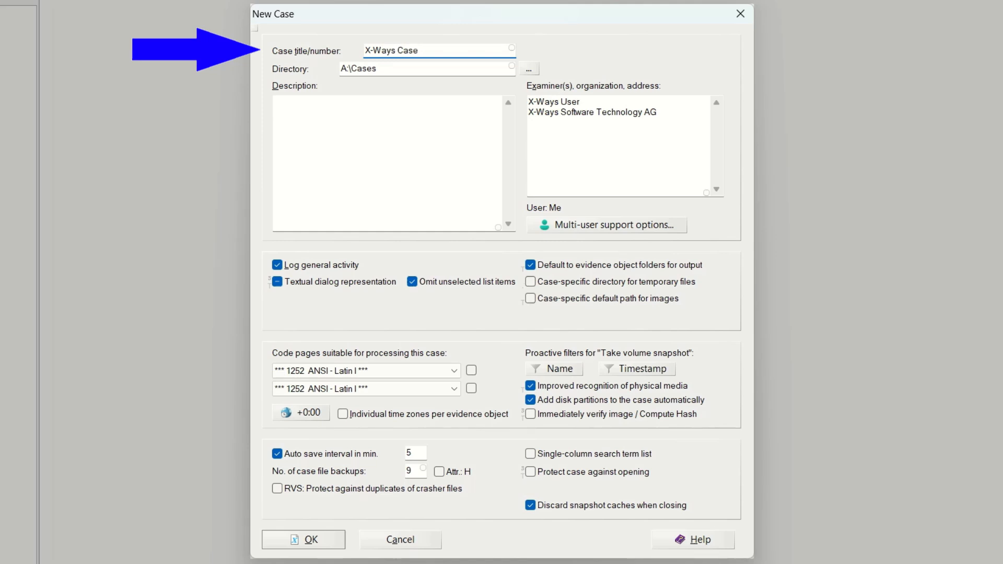
{"action": "left_click", "coordinate": [417, 50]}
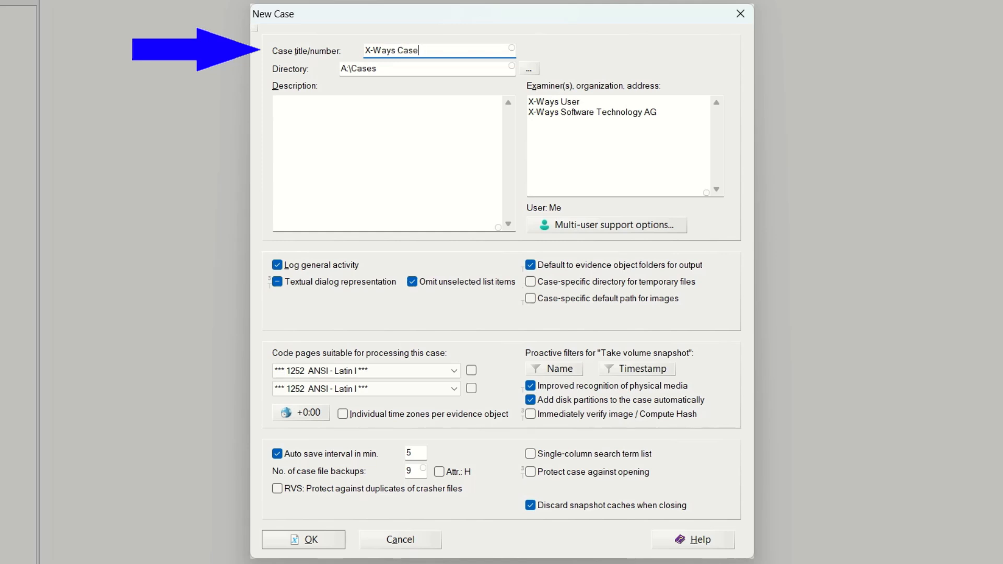
{"action": "left_click", "coordinate": [390, 163]}
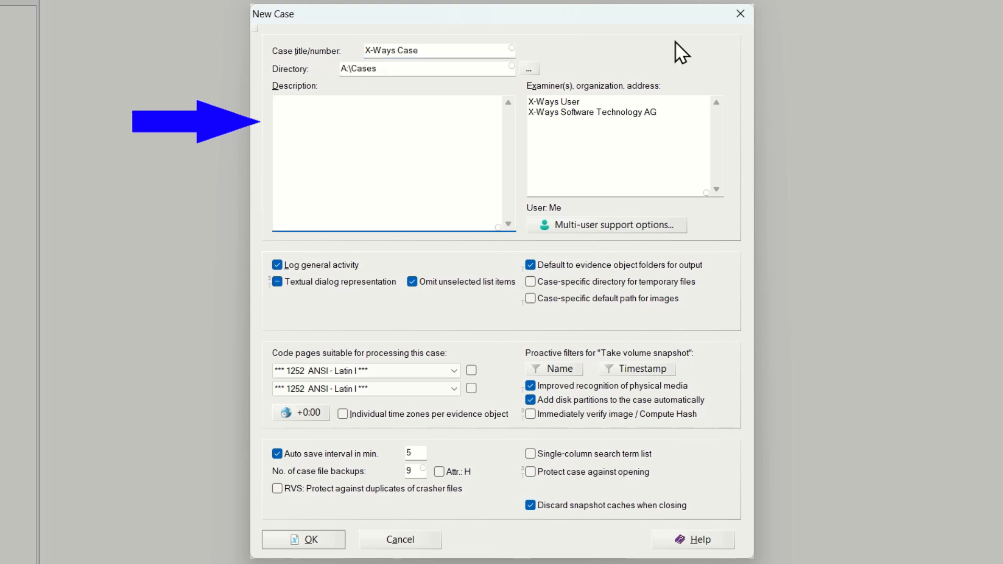
{"action": "type", "text": "Investig"}
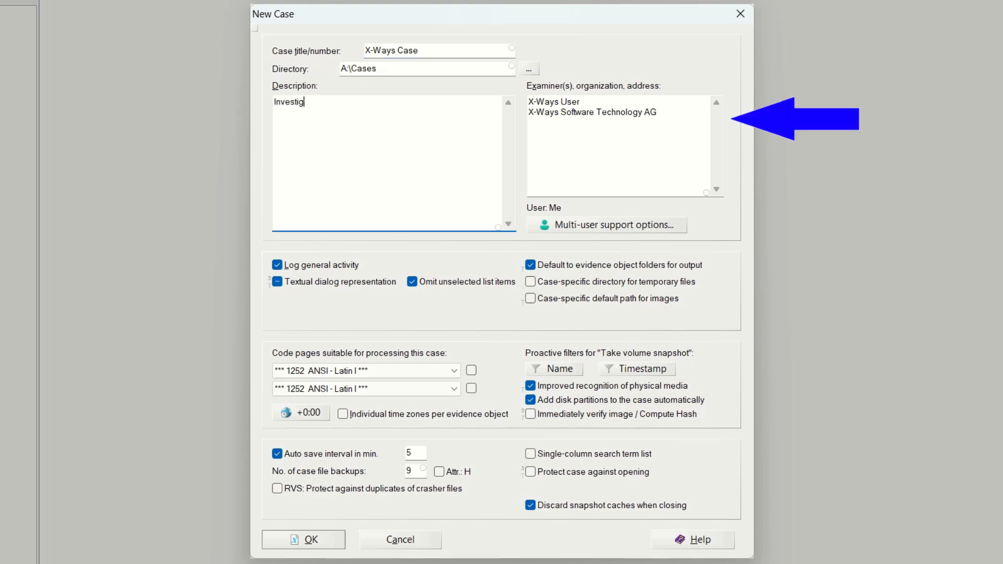
{"action": "type", "text": "ation"}
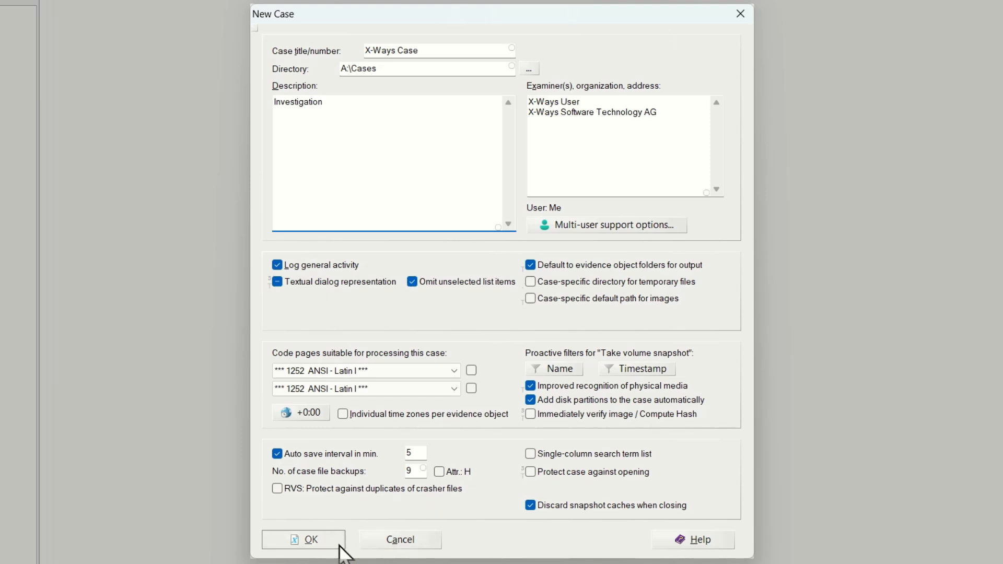
{"action": "left_click", "coordinate": [311, 539]}
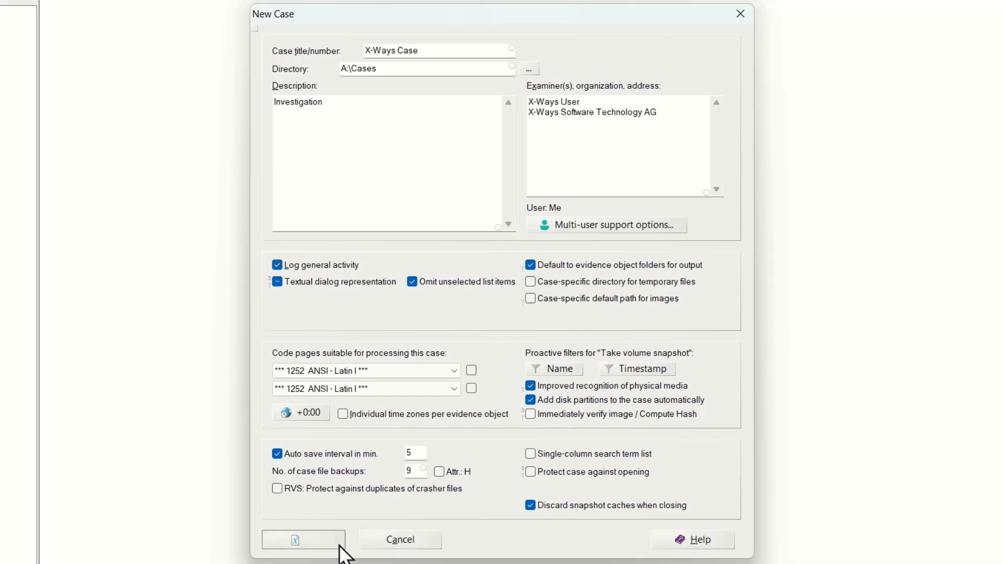
Confirm creation of the 'X-Ways Case' case
{"action": "left_click", "coordinate": [302, 539]}
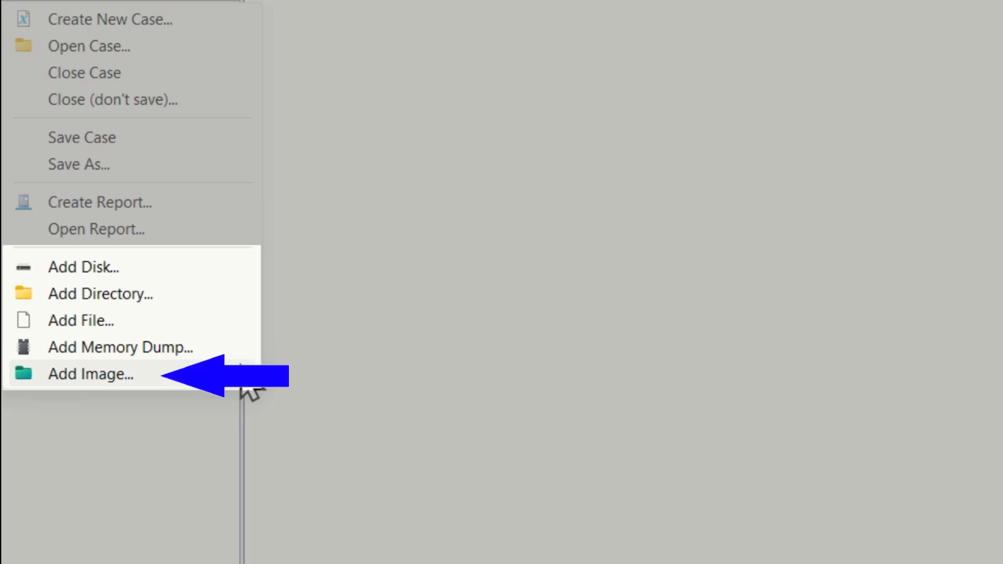
Add NTFS Image.e01, Ext2 Image.e01 and FAT32 Image.001 as case evidence
{"action": "left_click", "coordinate": [89, 374]}
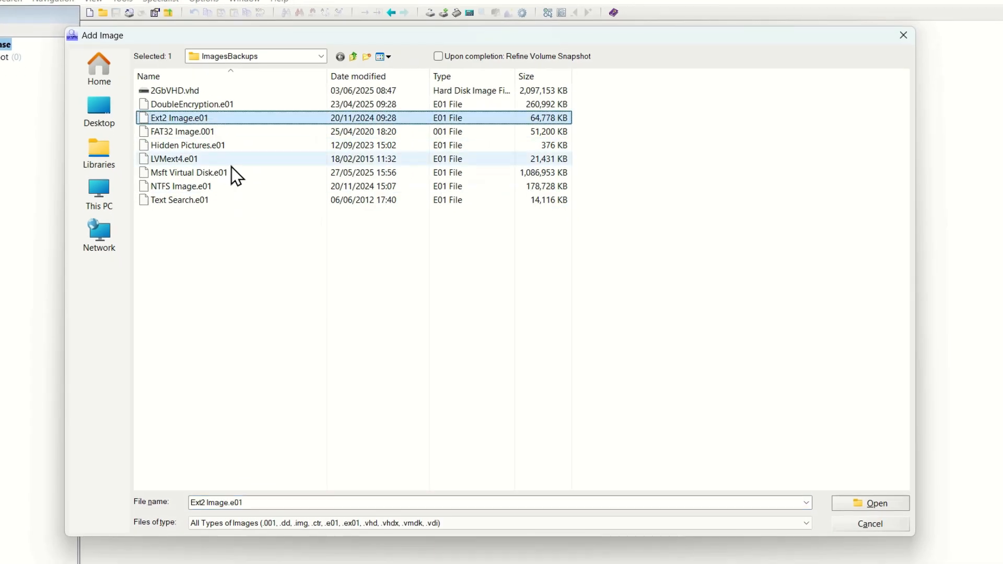
{"action": "left_click", "coordinate": [182, 186]}
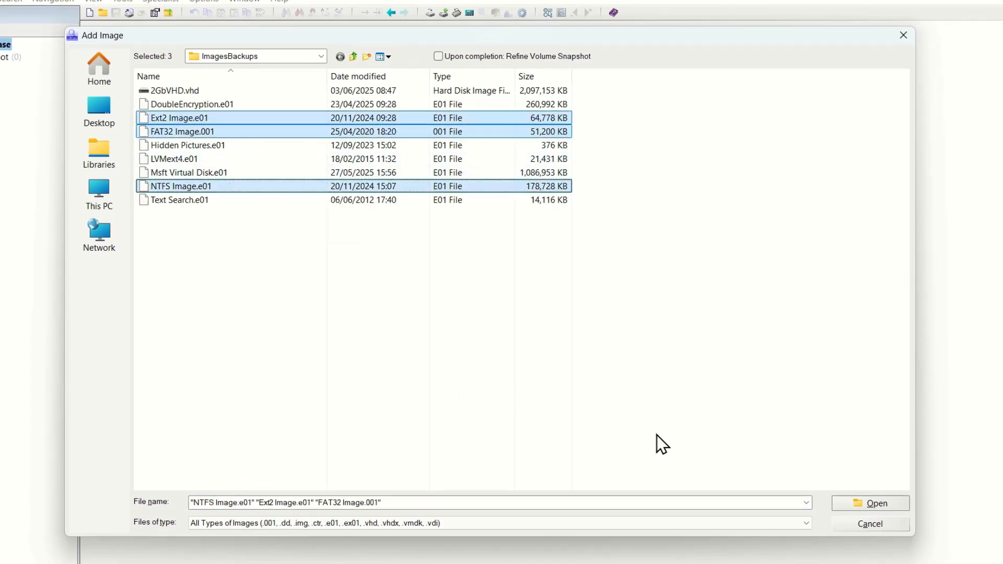
{"action": "left_click", "coordinate": [869, 502]}
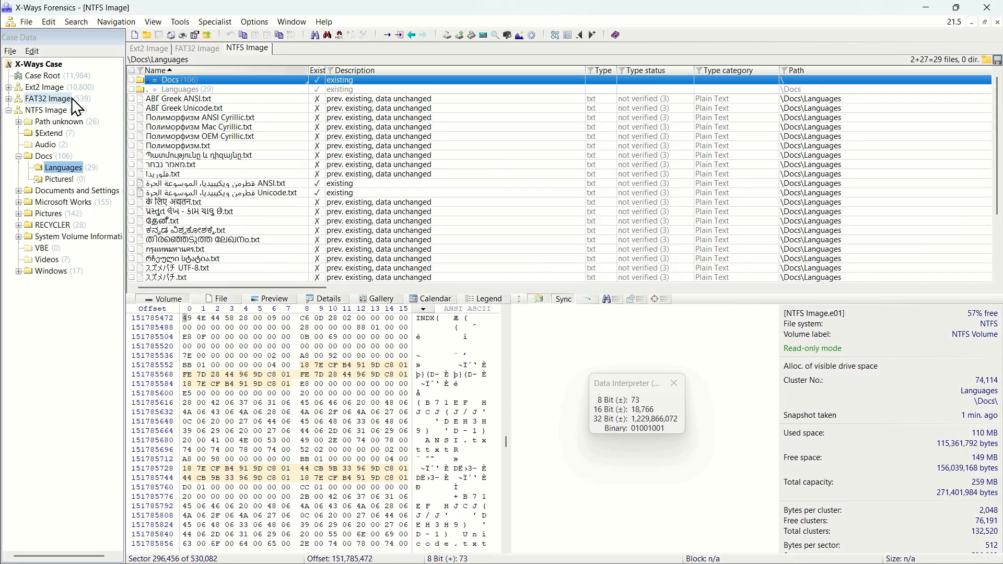
Show the NTFS Image root directory and bring up its context menu
{"action": "left_click", "coordinate": [50, 110]}
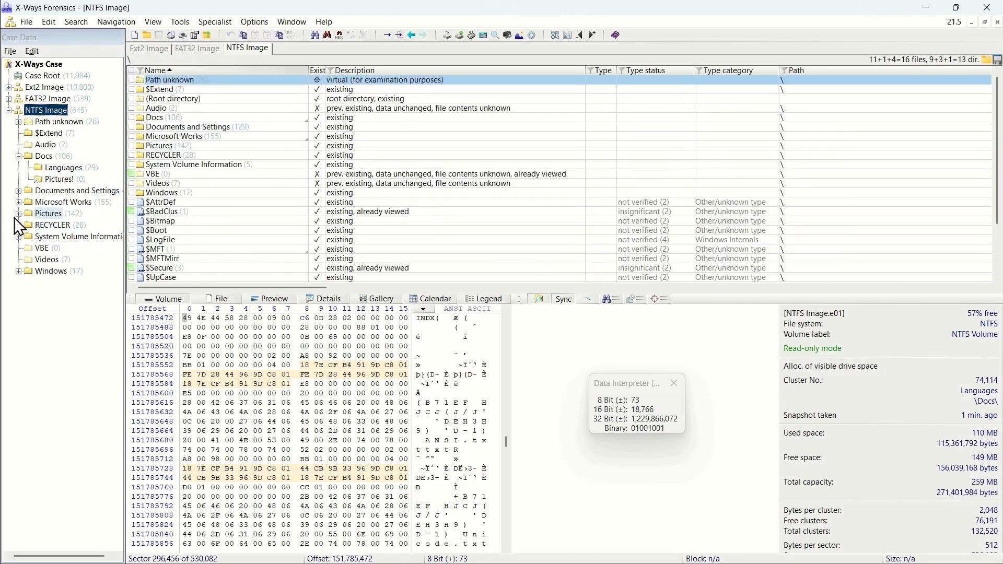
{"action": "left_click", "coordinate": [48, 213]}
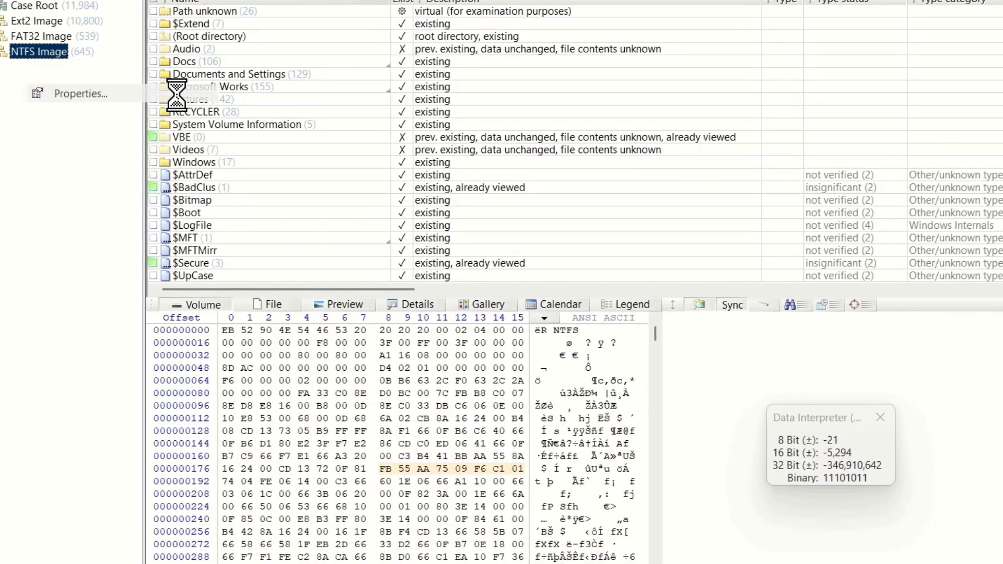
Comment the NTFS image 'Suspect disk' and verify its MD5 hash
{"action": "left_click", "coordinate": [82, 94]}
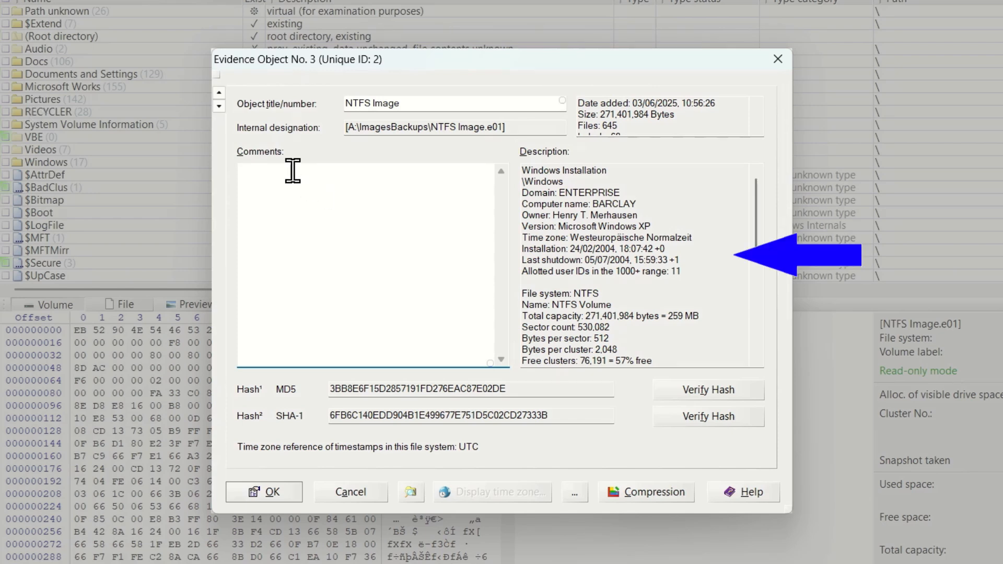
{"action": "left_click", "coordinate": [320, 169]}
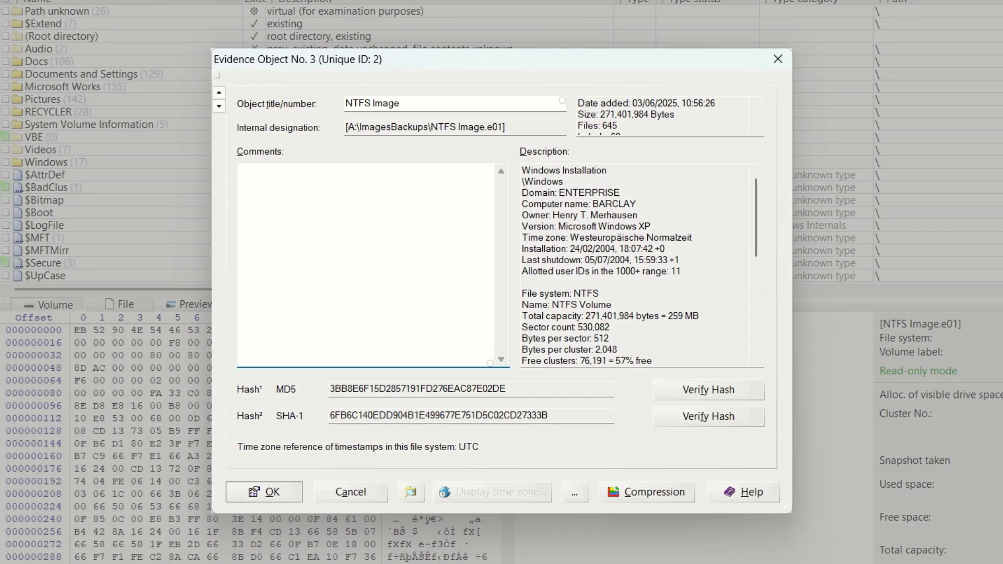
{"action": "type", "text": "Suspect"}
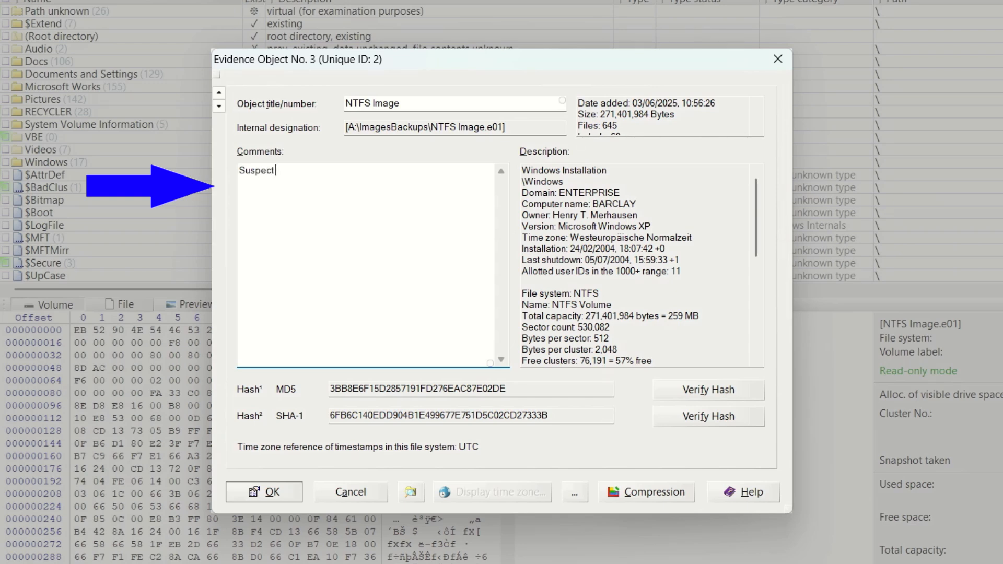
{"action": "type", "text": "disk"}
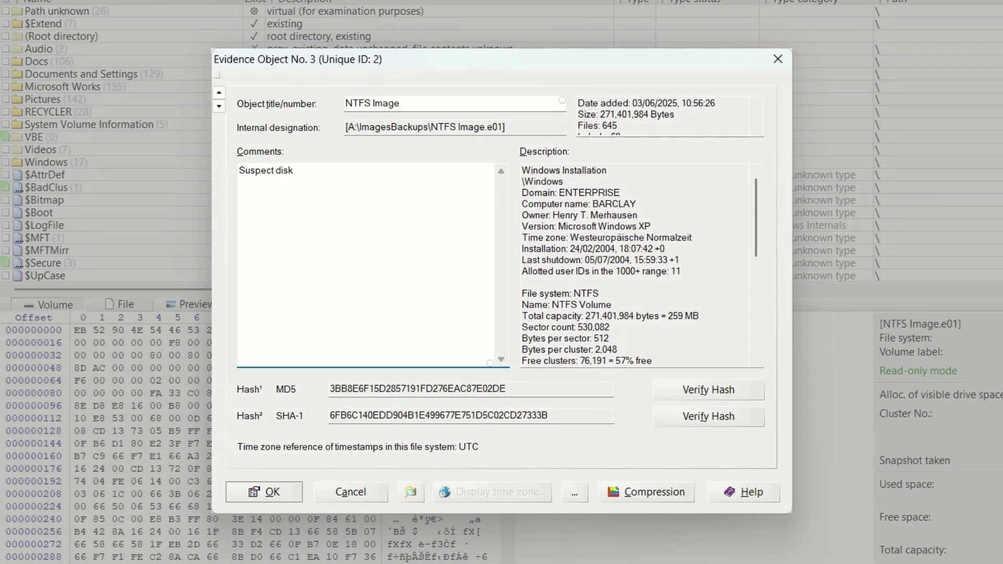
{"action": "left_click", "coordinate": [294, 171]}
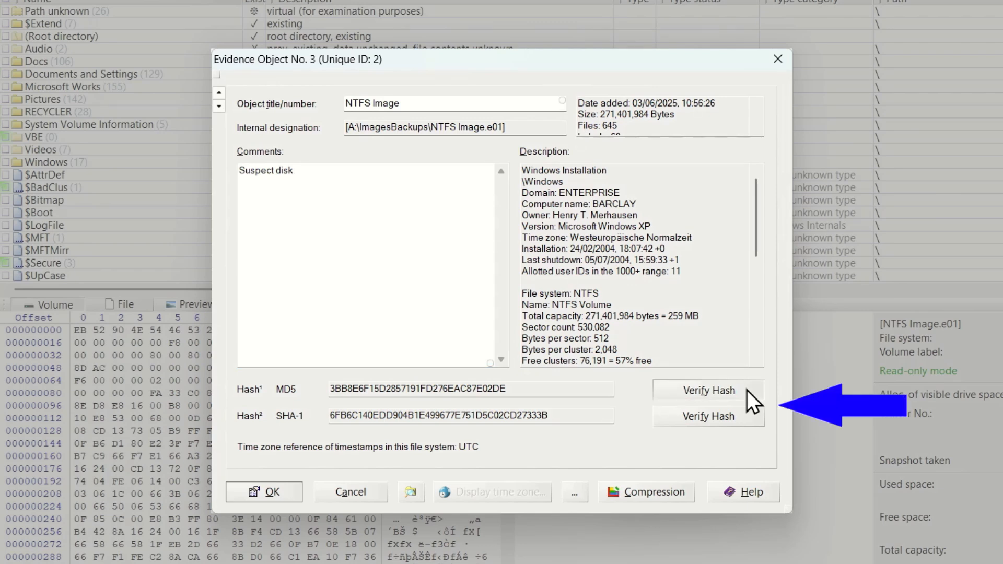
{"action": "left_click", "coordinate": [708, 390]}
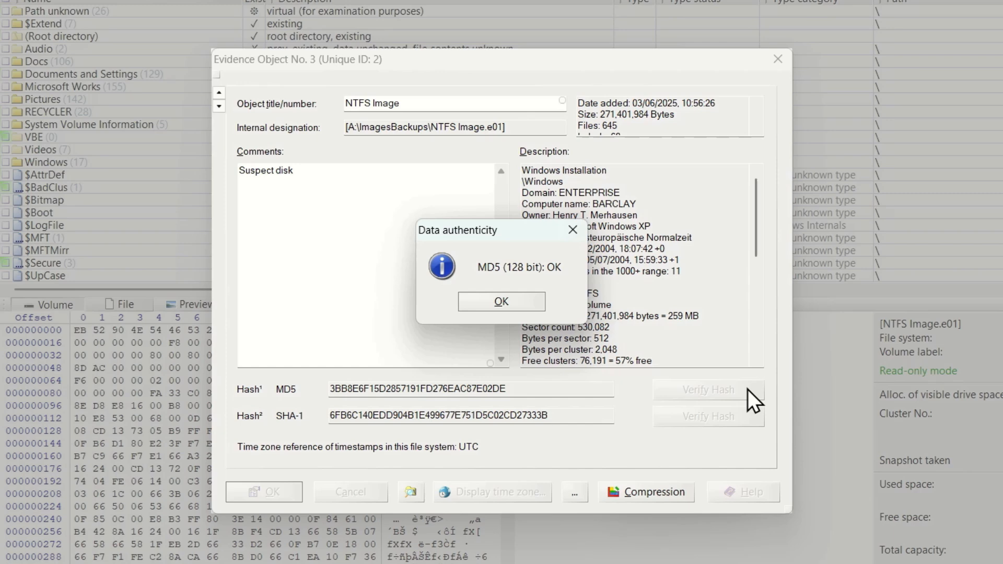
{"action": "left_click", "coordinate": [501, 302]}
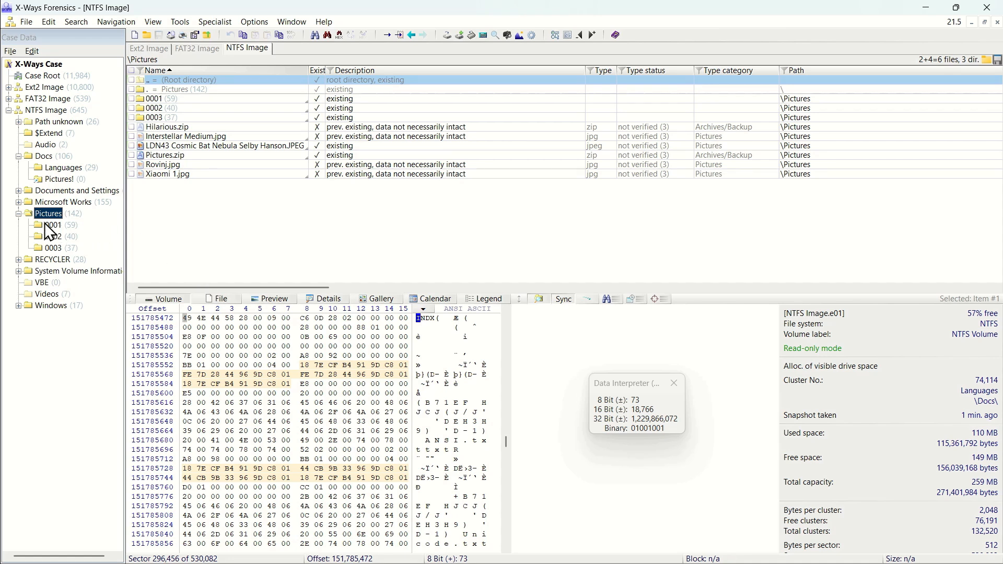
Explore the Pictures folder recursively and select Aurora borealis.jpg among the files
{"action": "right_click", "coordinate": [48, 214]}
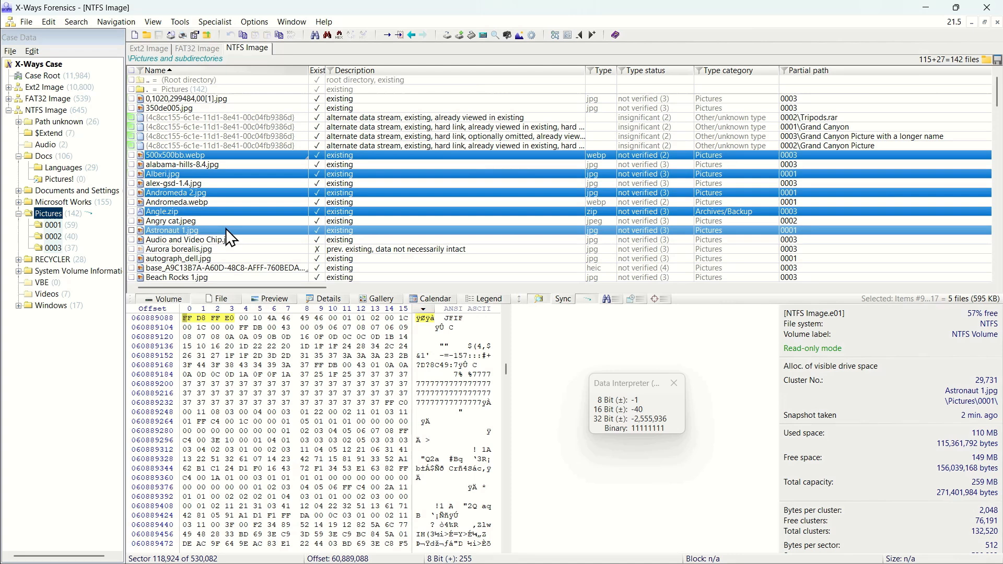
{"action": "left_click", "coordinate": [179, 249]}
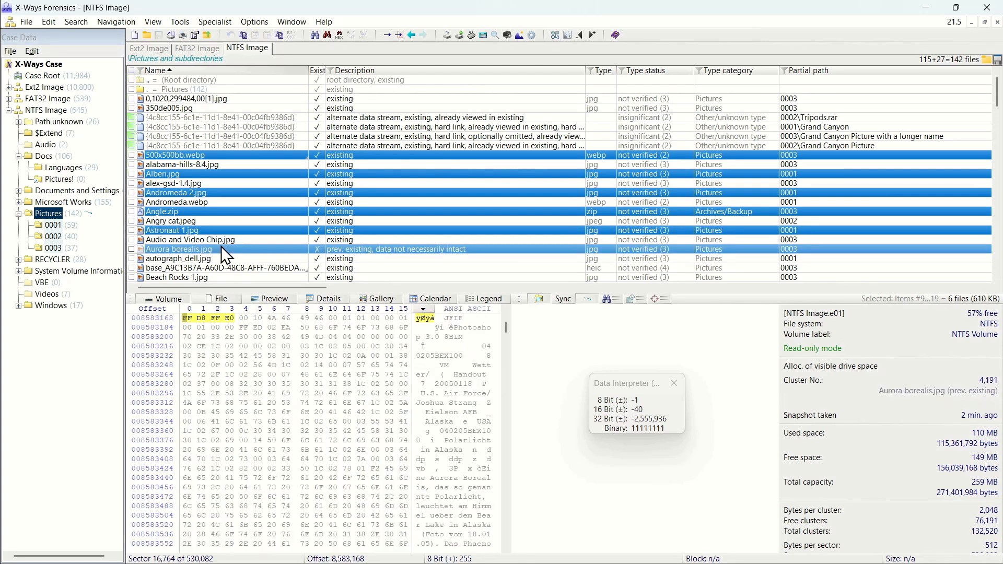